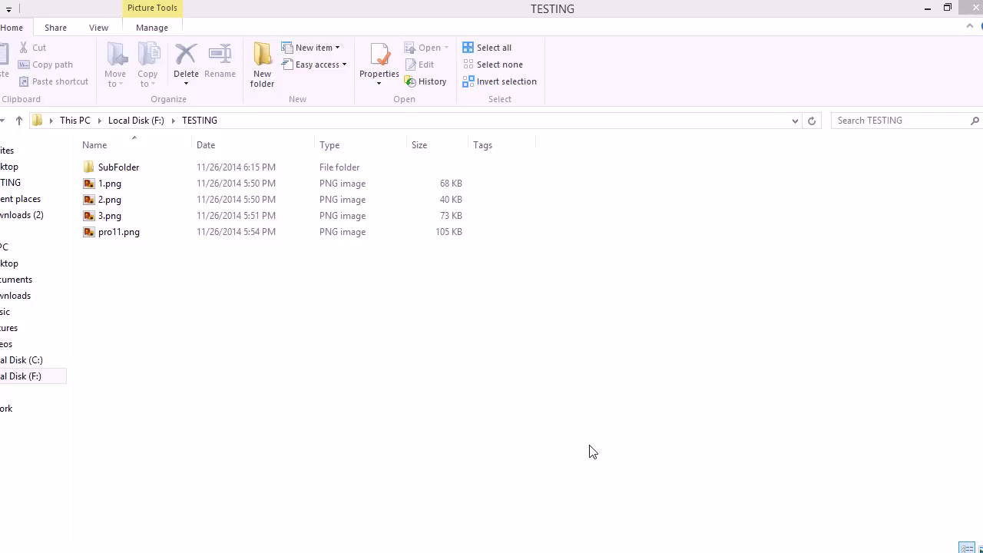
mouse_move(599, 450)
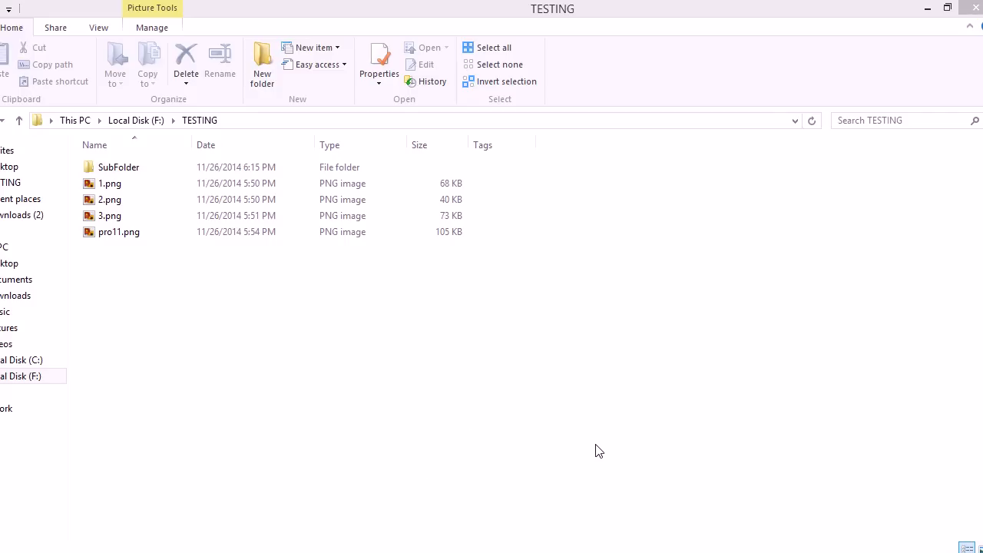
mouse_move(619, 440)
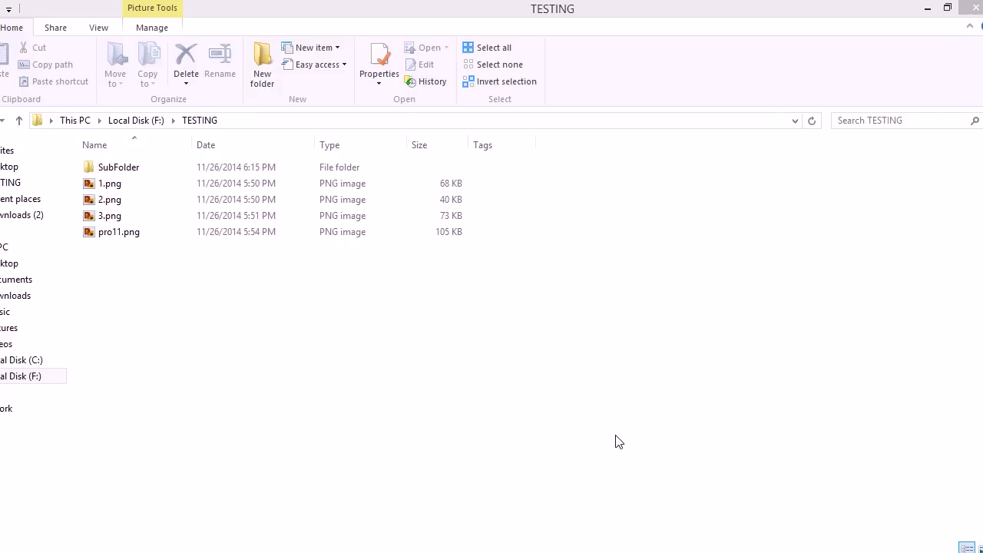
mouse_move(622, 473)
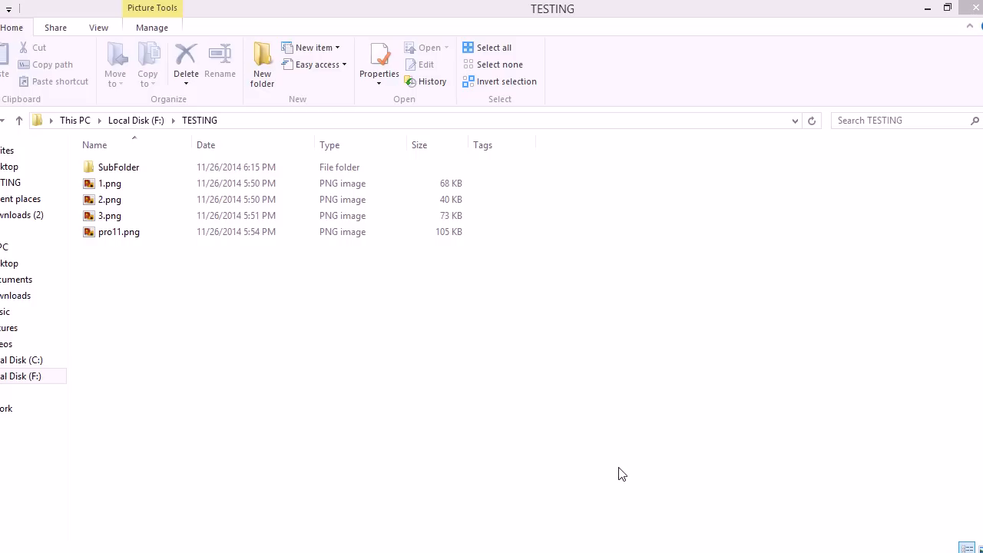
mouse_move(549, 503)
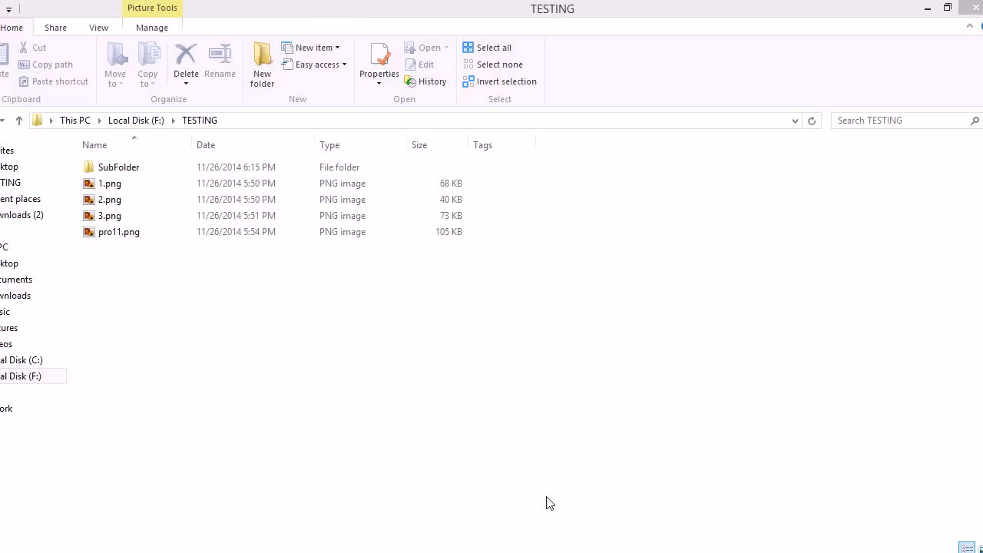
mouse_move(558, 490)
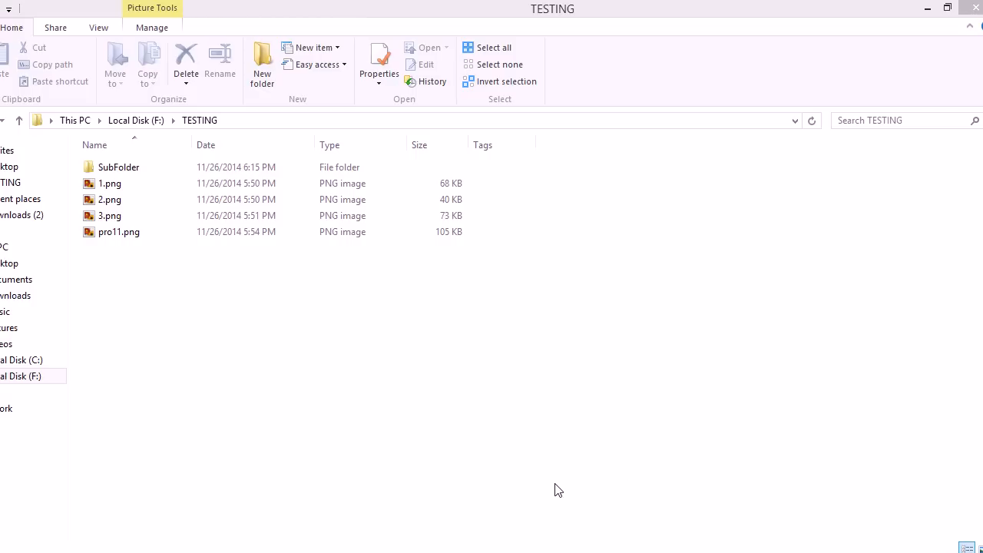
mouse_move(549, 509)
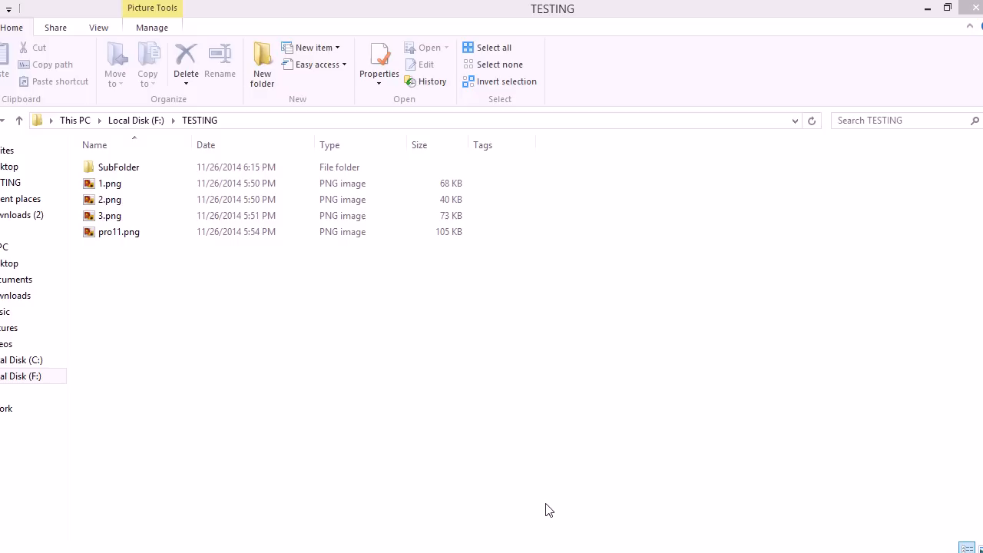
mouse_move(515, 424)
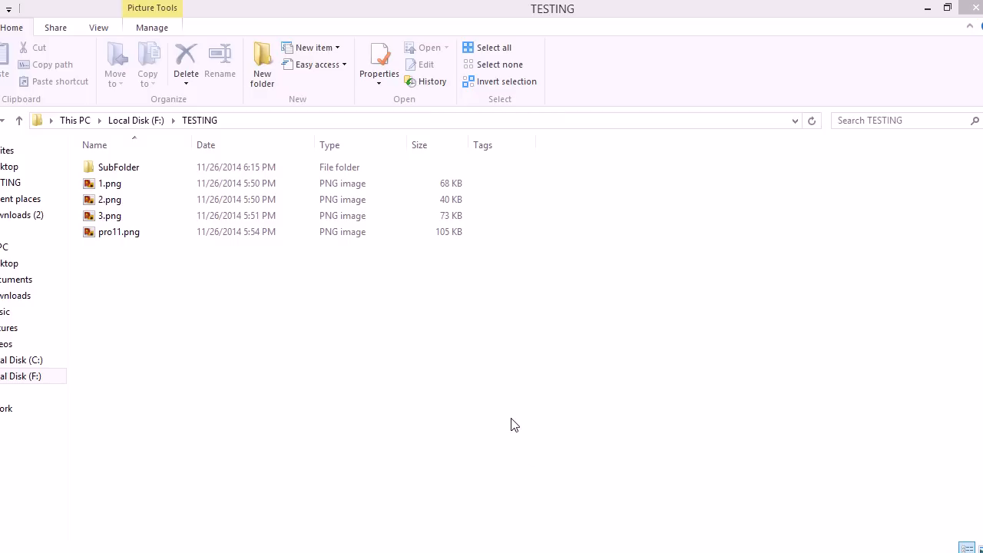
mouse_move(532, 427)
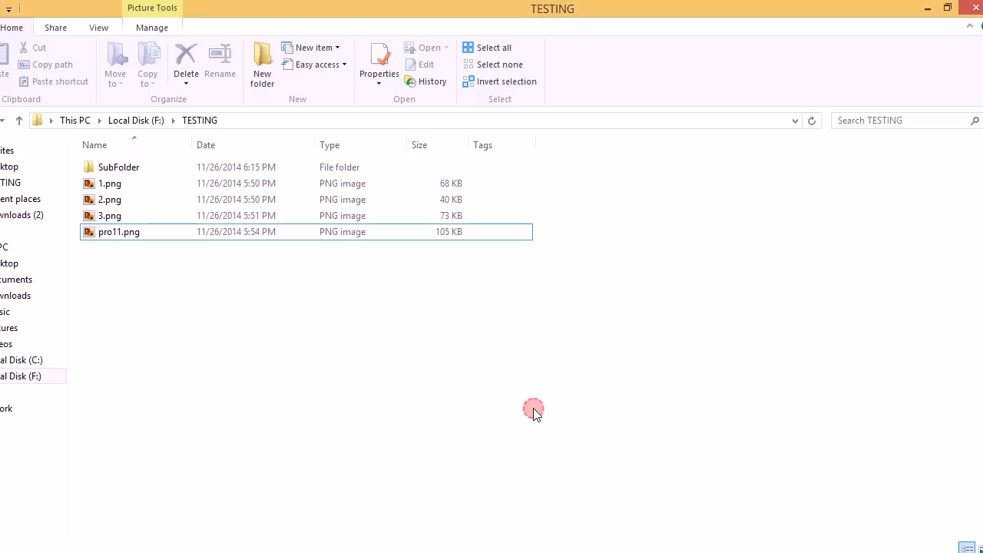
mouse_move(537, 414)
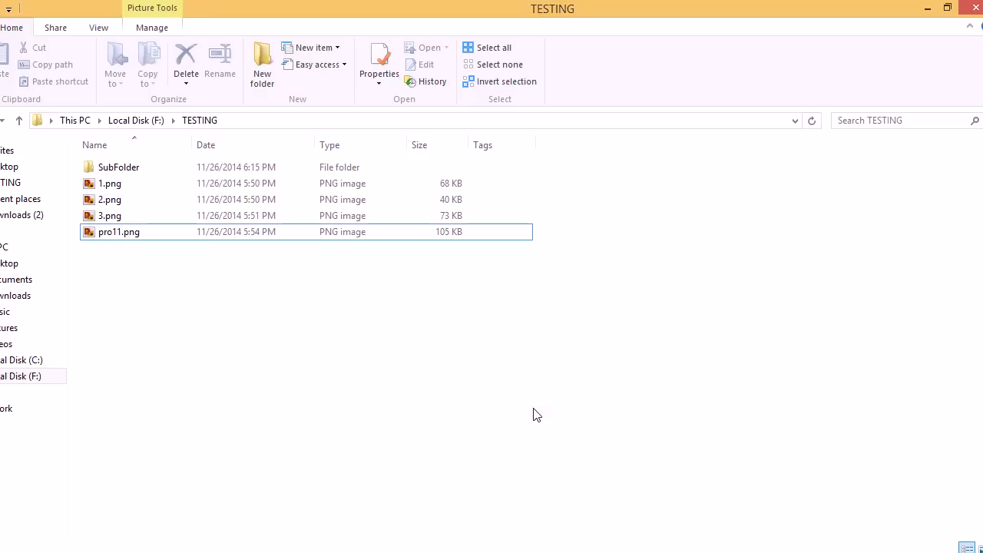
mouse_move(541, 411)
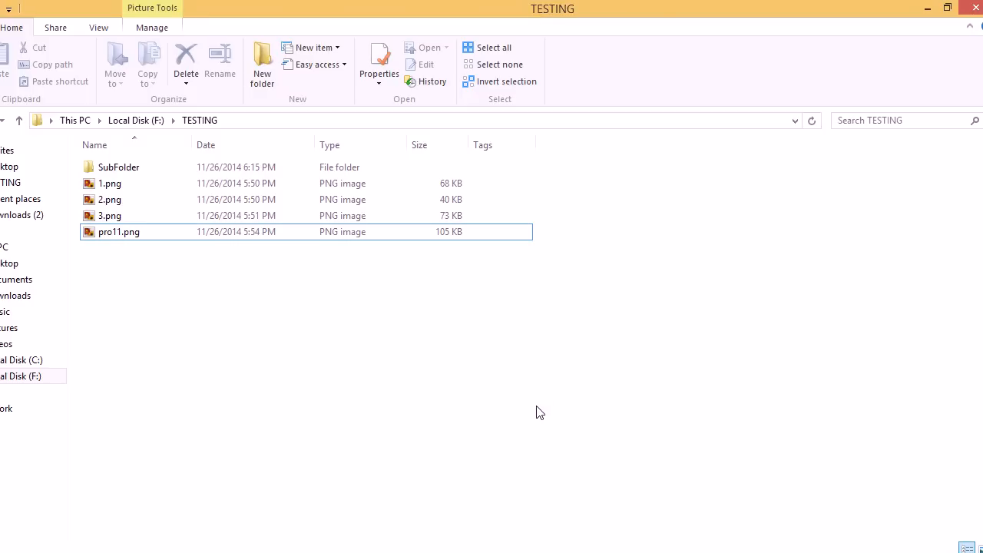
mouse_move(302, 305)
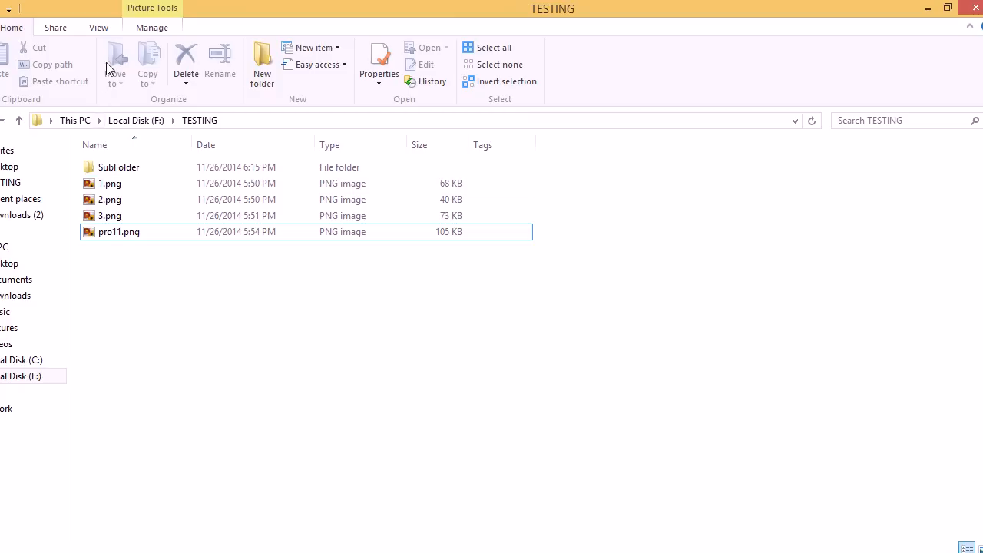
mouse_move(113, 36)
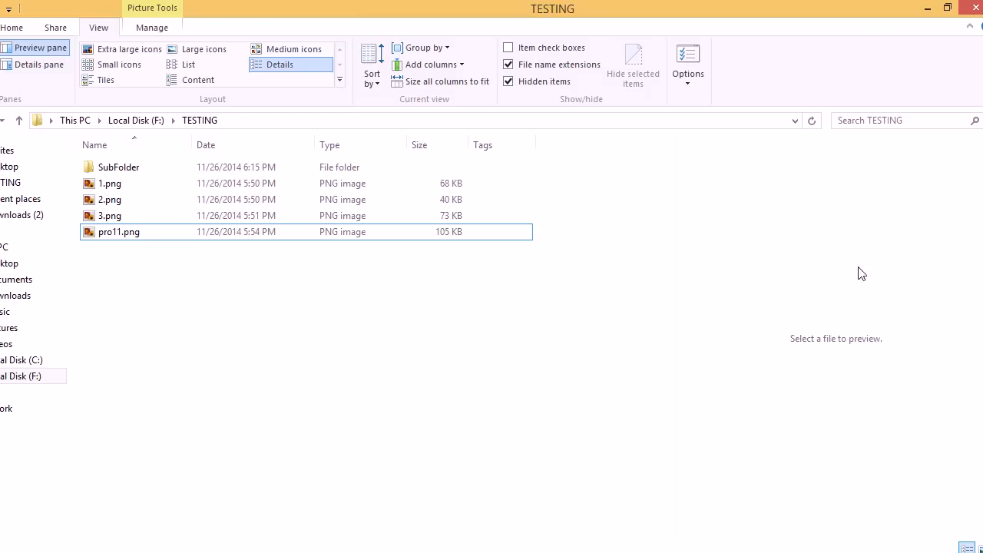
mouse_move(791, 365)
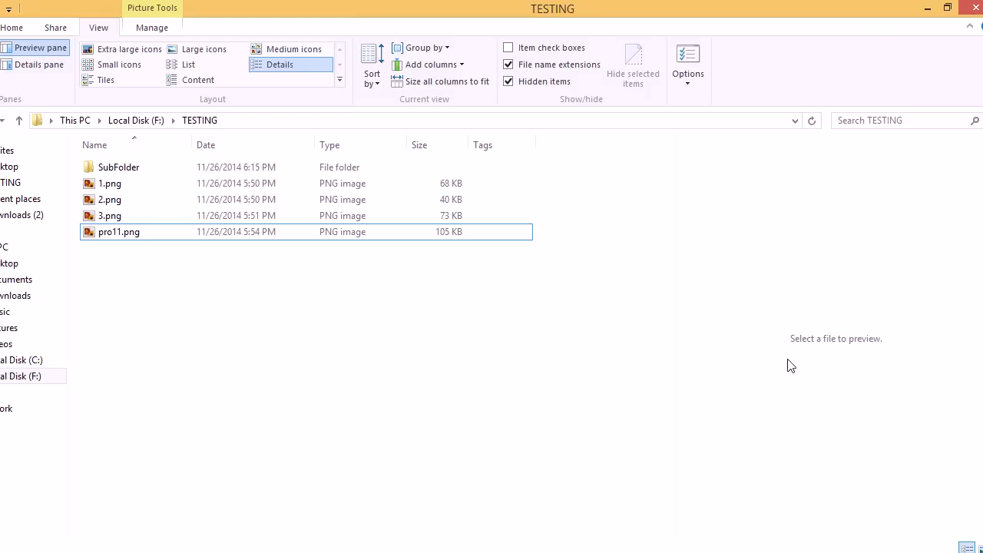
mouse_move(240, 312)
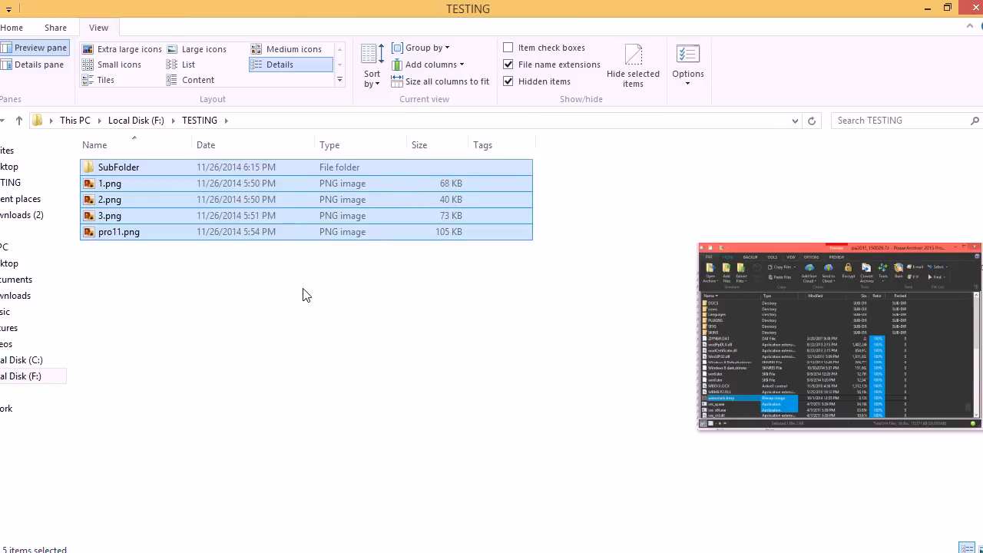
mouse_move(315, 295)
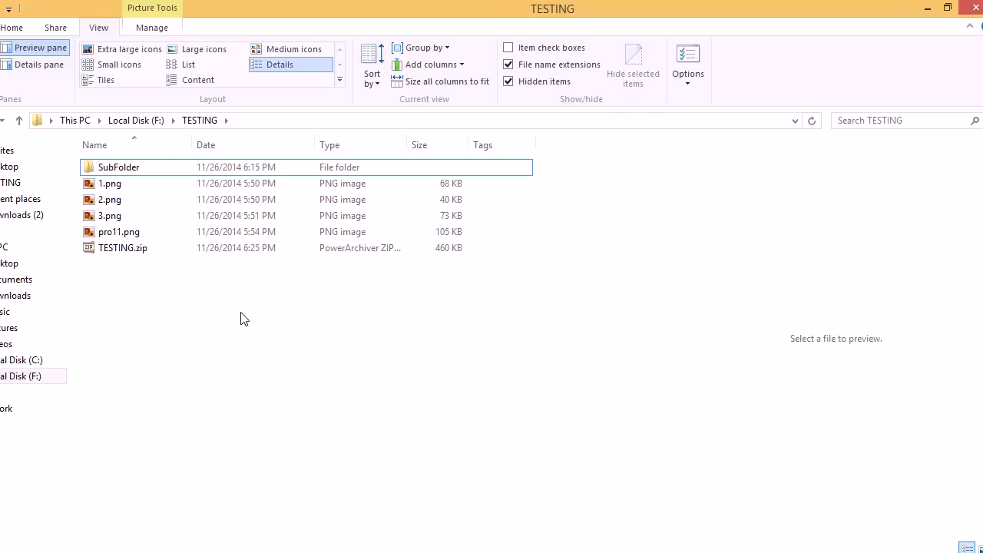
- Select TESTING.zip to list SubFolder and the four PNG images in the preview pane
left_click(123, 247)
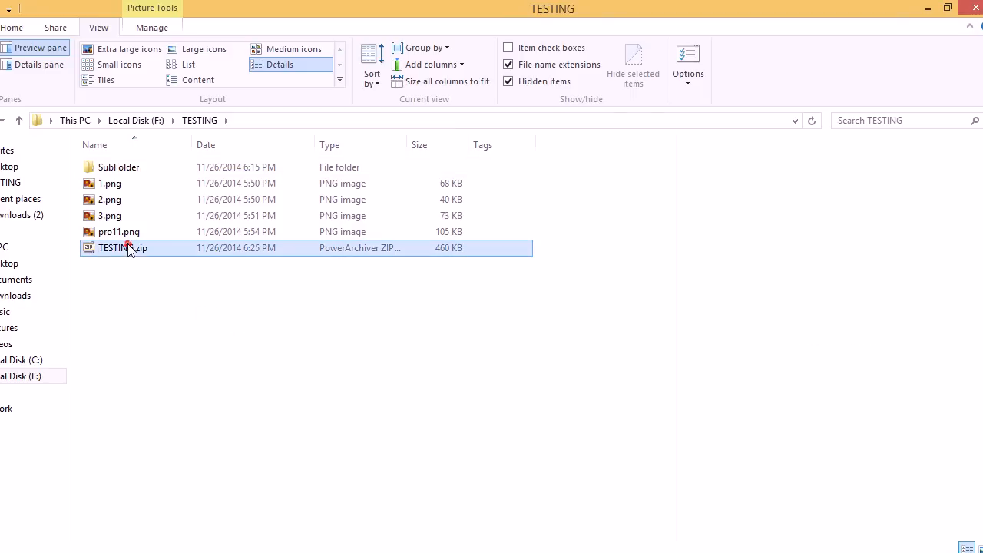
left_click(122, 247)
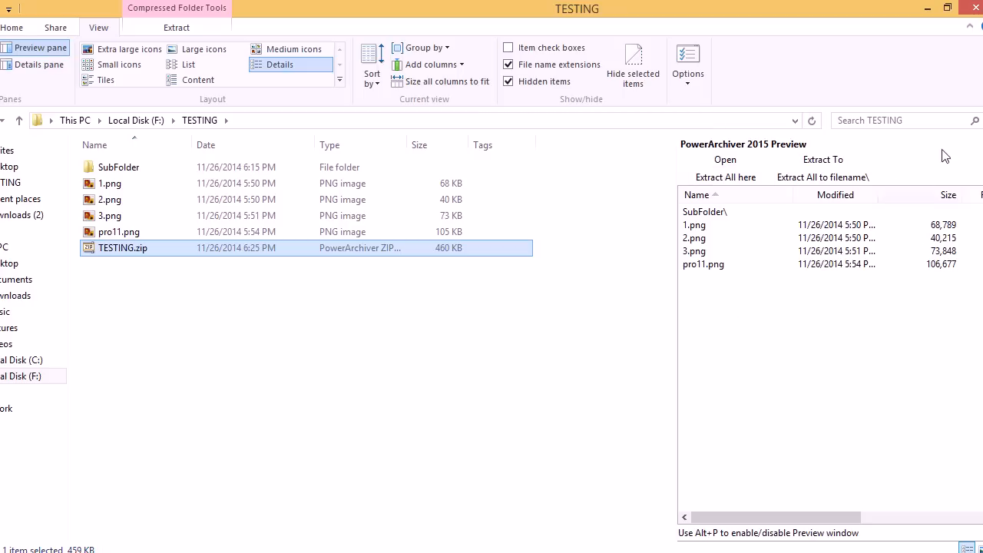
mouse_move(711, 278)
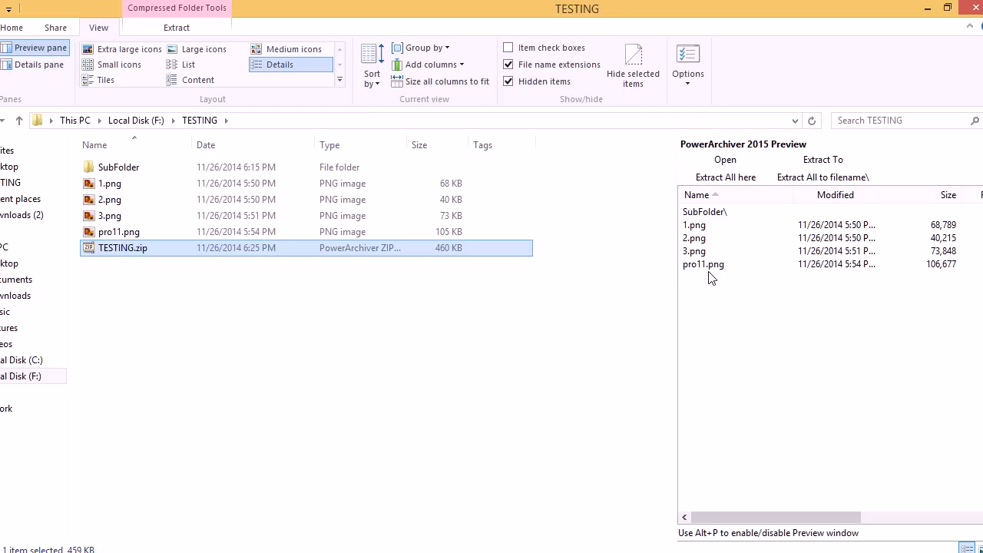
mouse_move(706, 230)
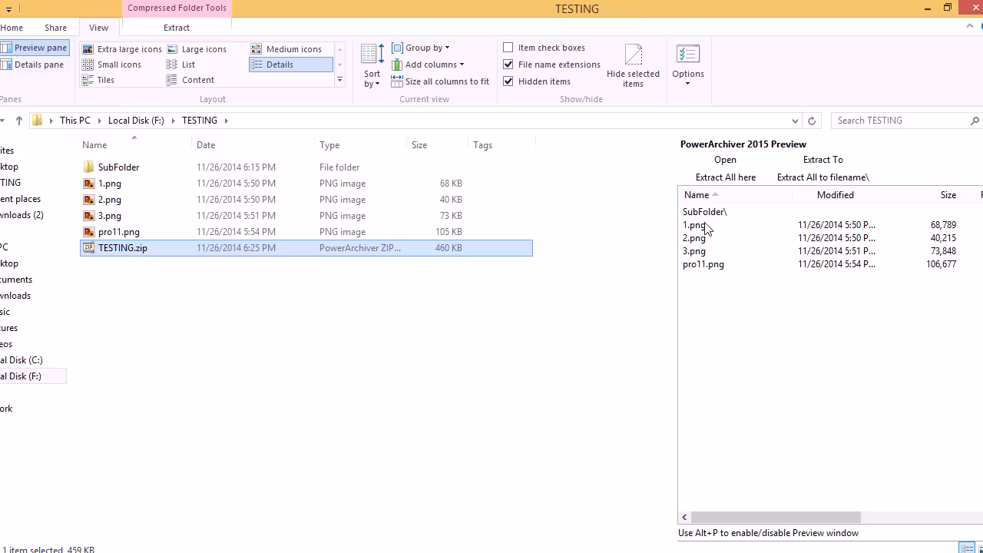
mouse_move(704, 216)
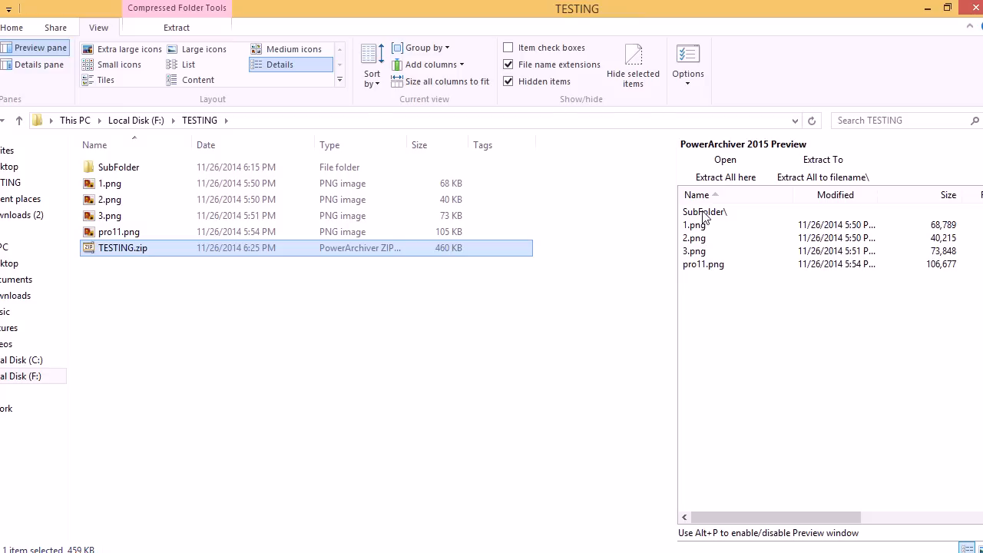
double_click(703, 212)
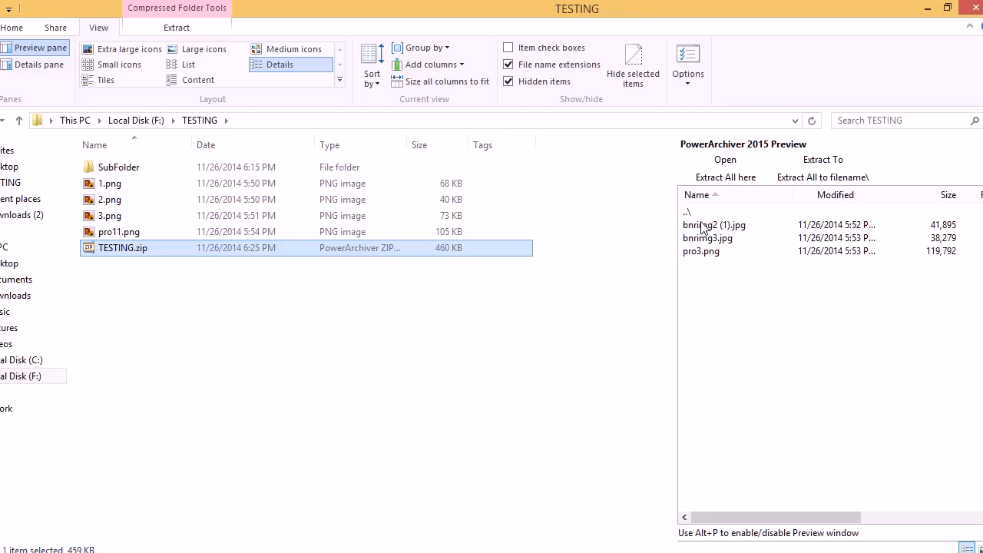
mouse_move(706, 230)
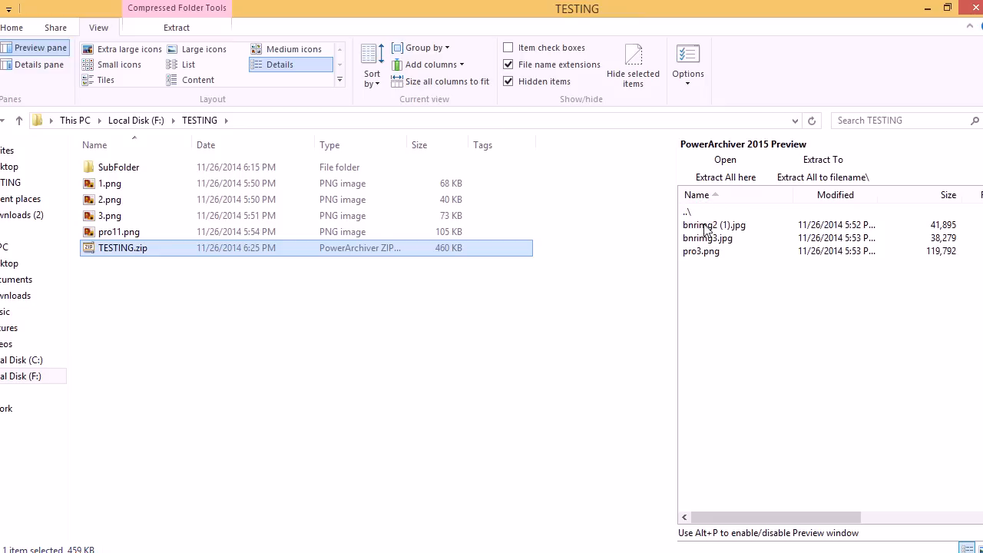
mouse_move(712, 225)
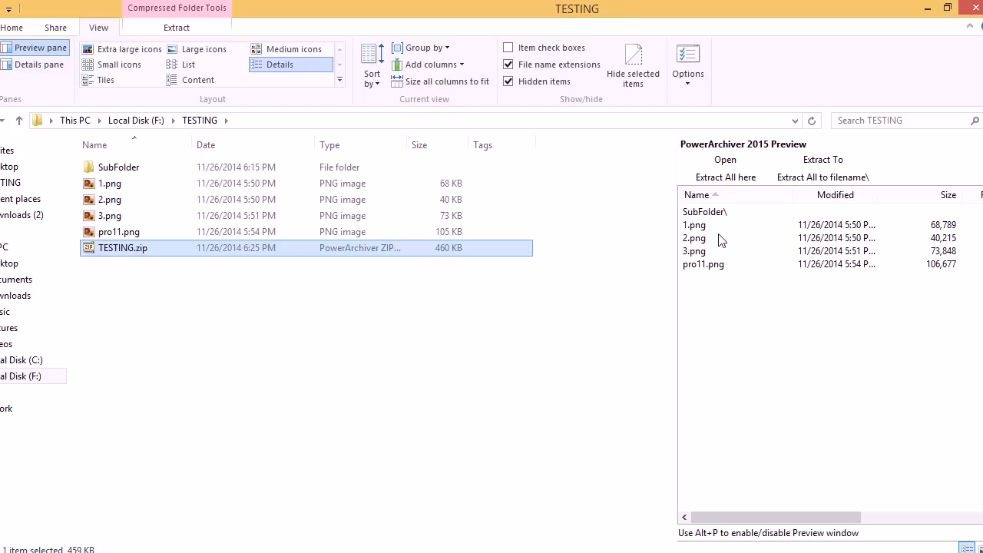
mouse_move(713, 241)
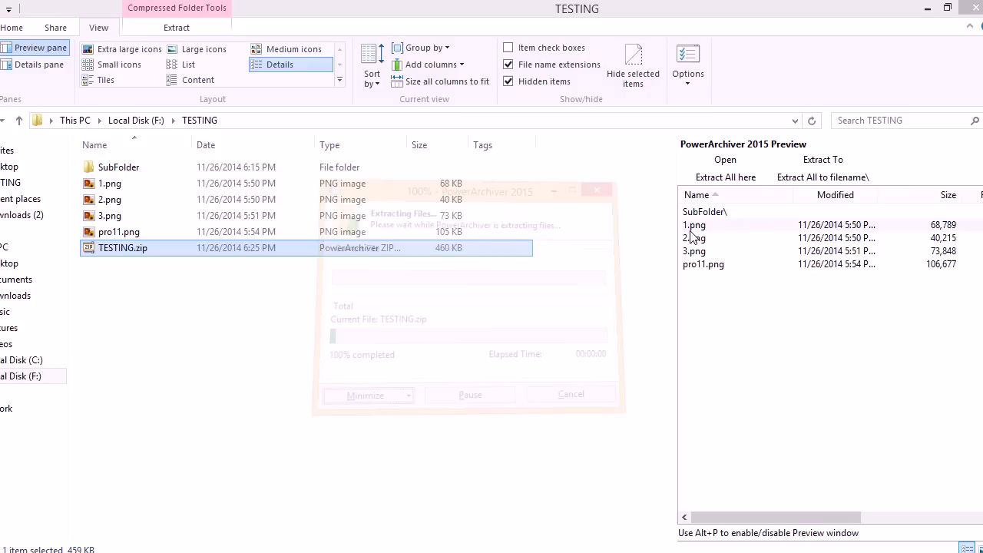
- Open 1.png and pro11.png from the archive preview in Photo Viewer, closing each
double_click(694, 224)
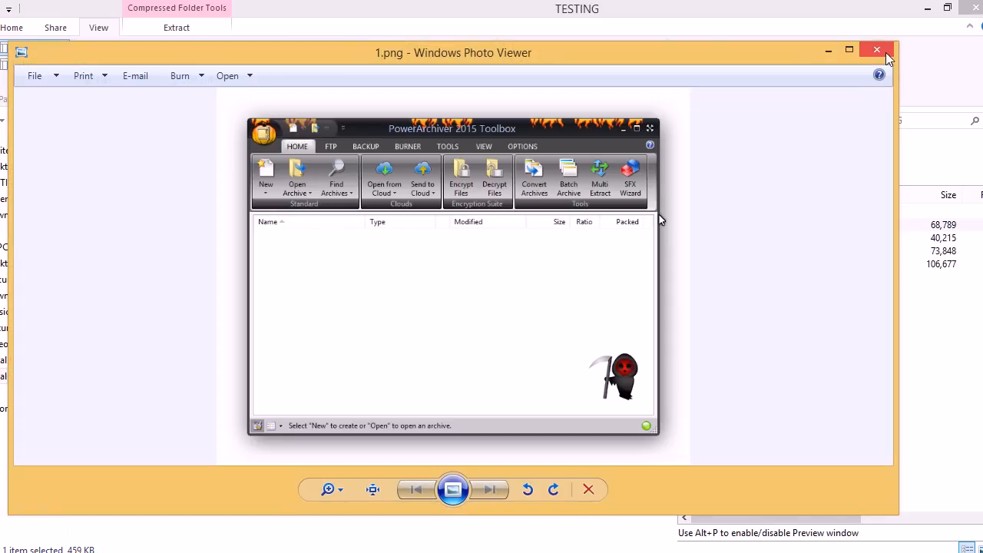
left_click(876, 49)
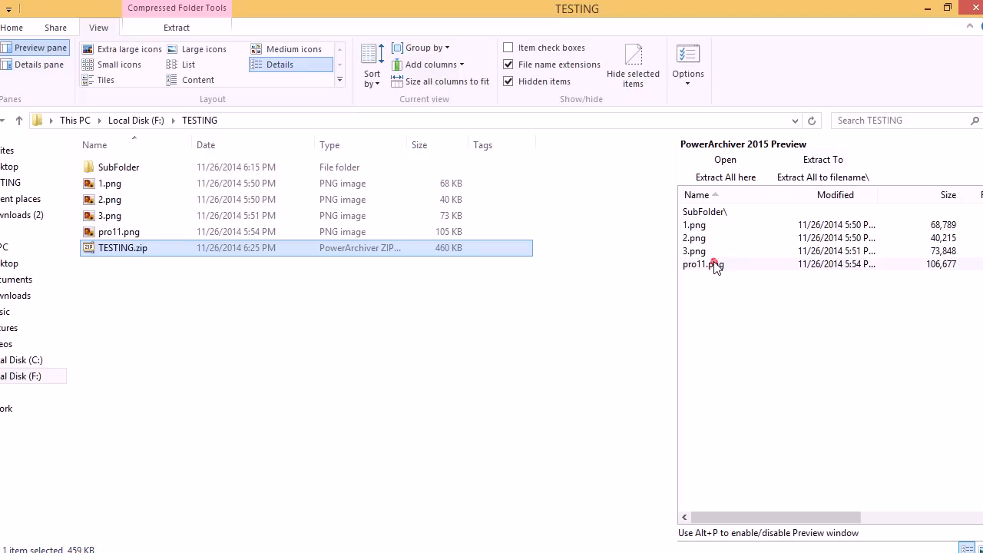
mouse_move(557, 261)
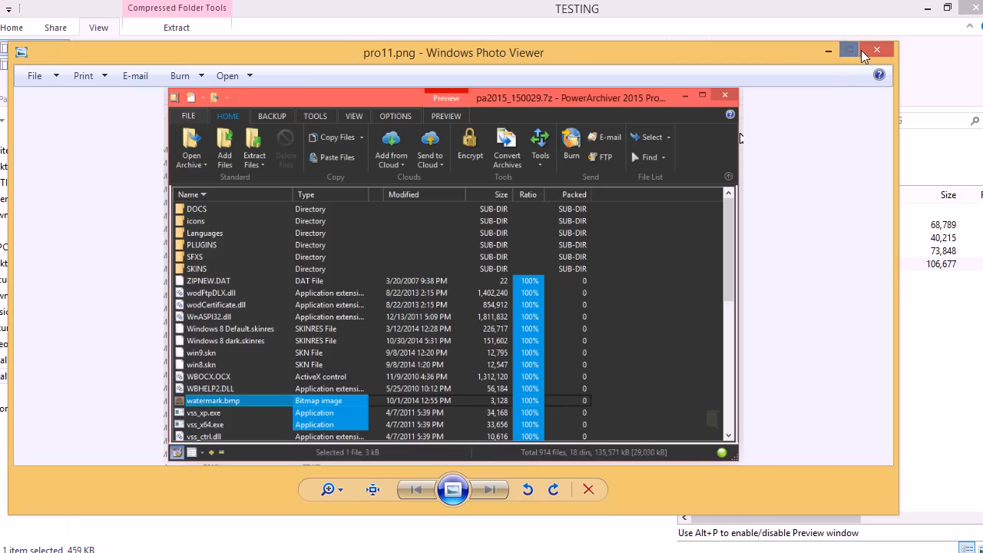
left_click(877, 49)
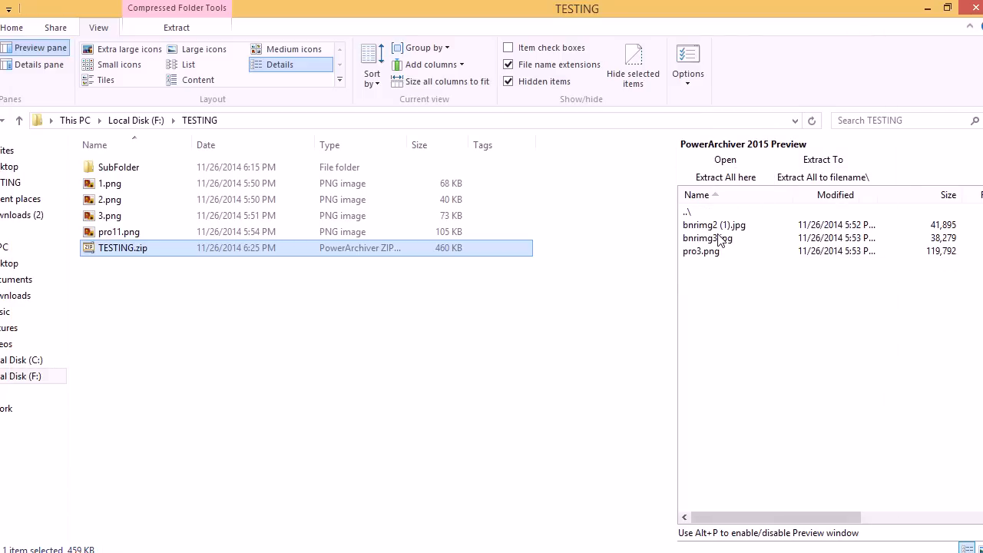
mouse_move(558, 271)
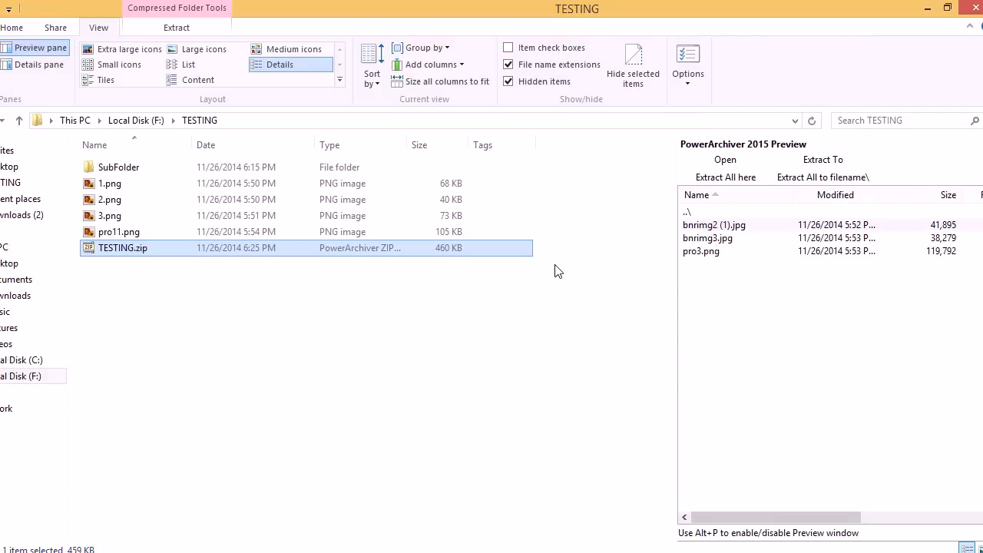
double_click(713, 224)
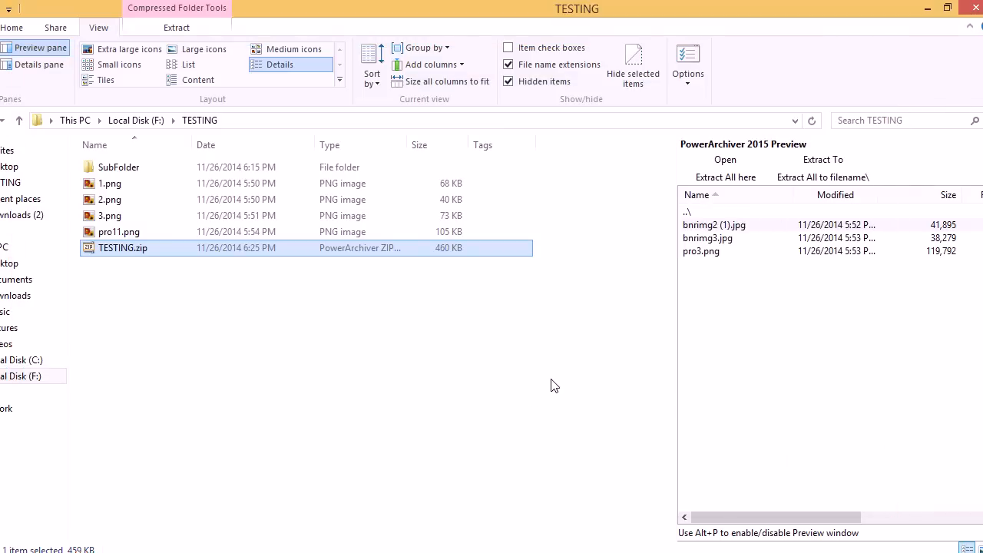
mouse_move(810, 204)
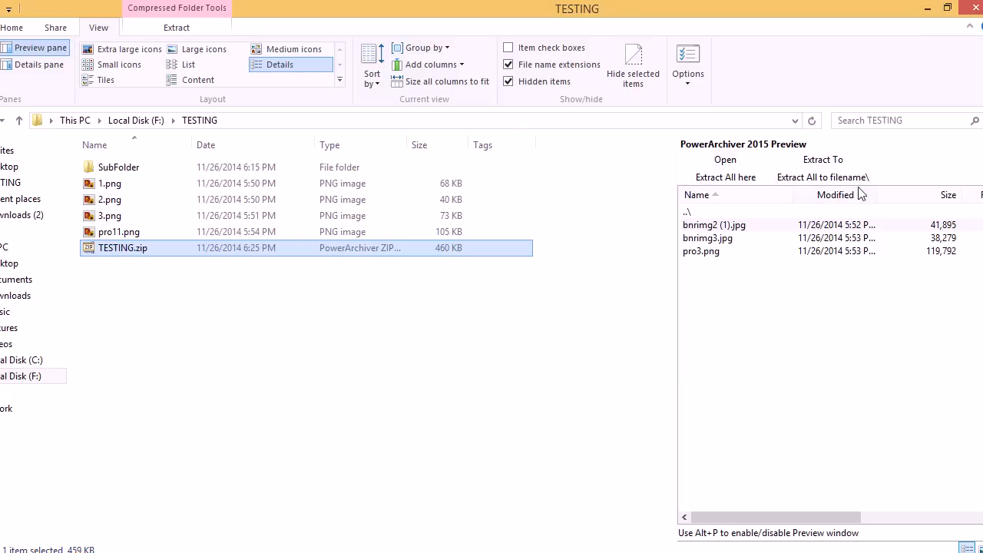
mouse_move(822, 159)
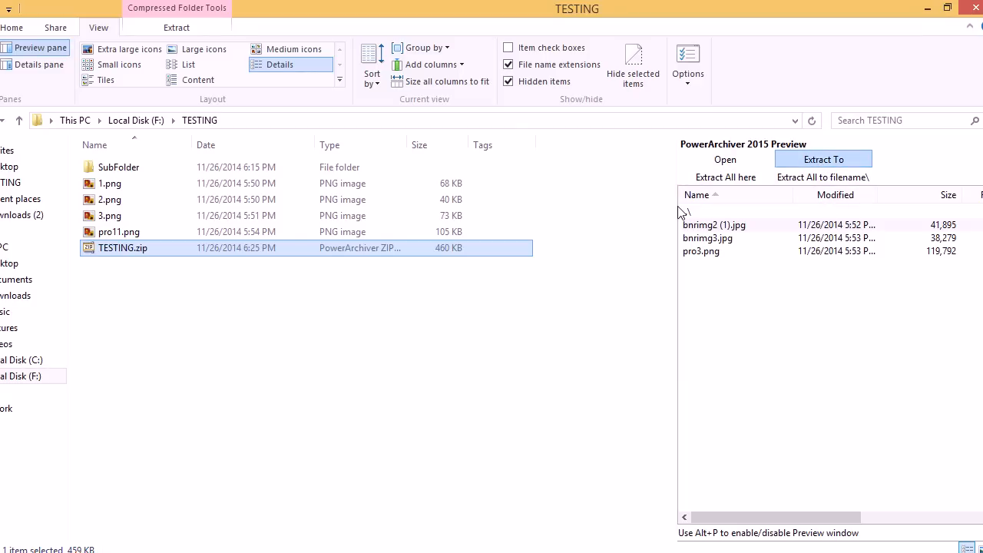
left_click(823, 159)
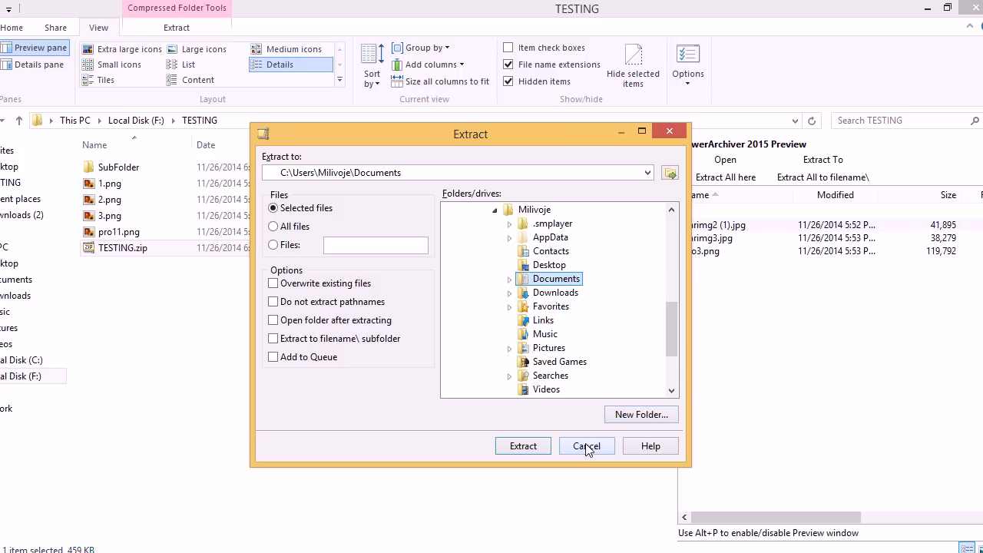
left_click(587, 445)
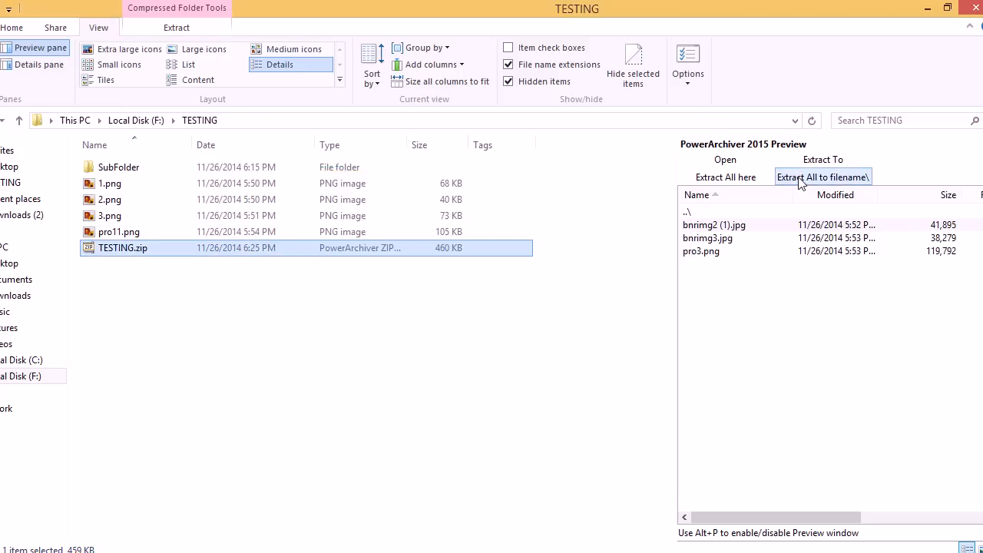
- Extract all of TESTING.zip into the TESTING folder, then reselect the zip
left_click(823, 176)
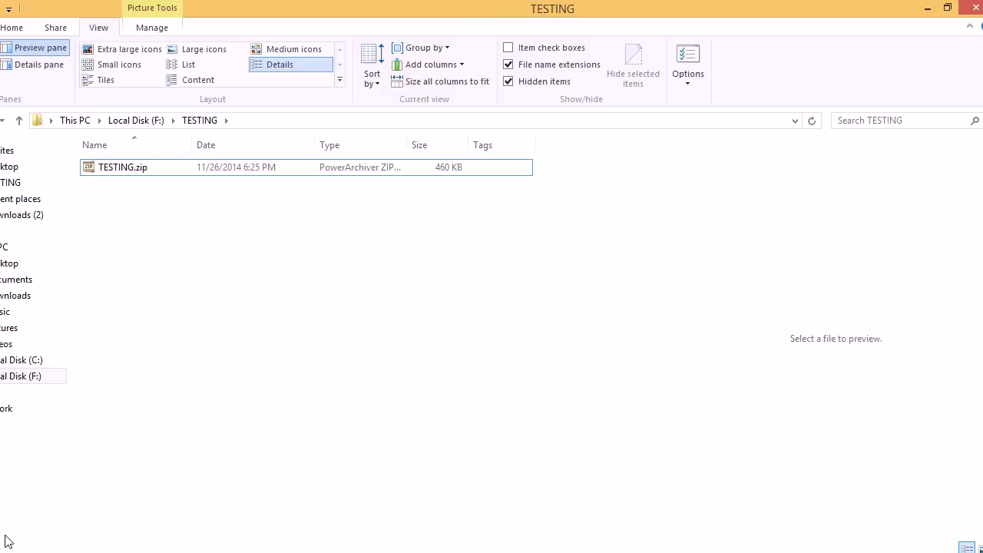
left_click(122, 166)
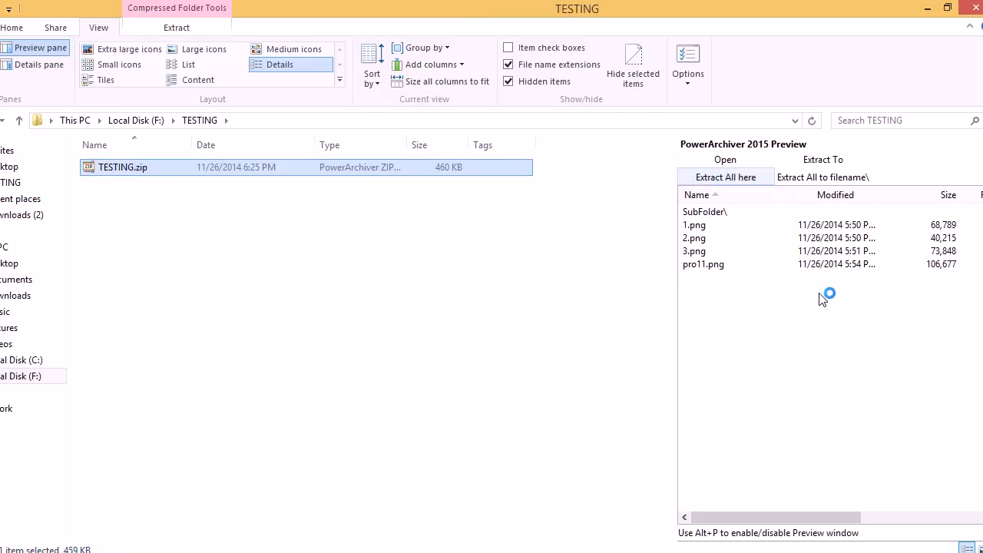
left_click(725, 177)
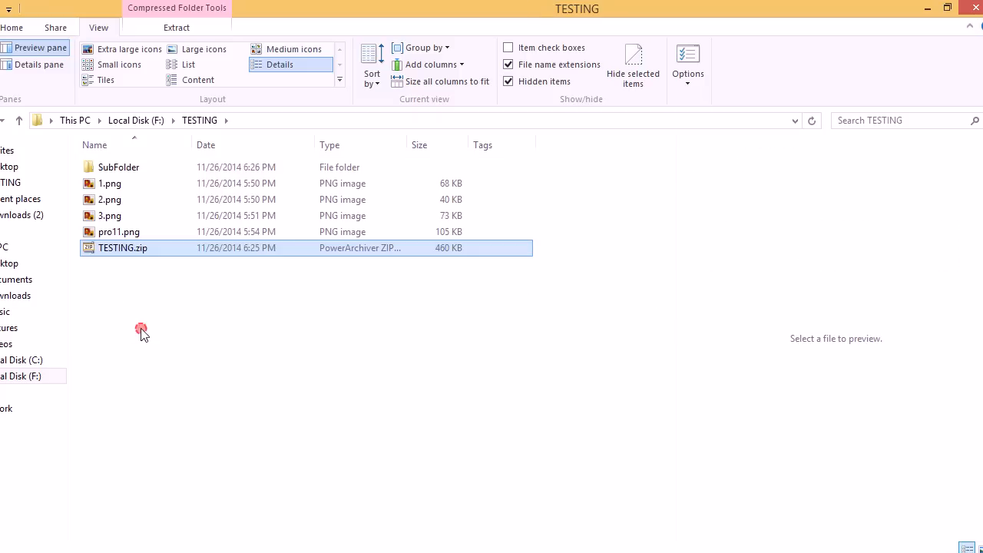
left_click(122, 247)
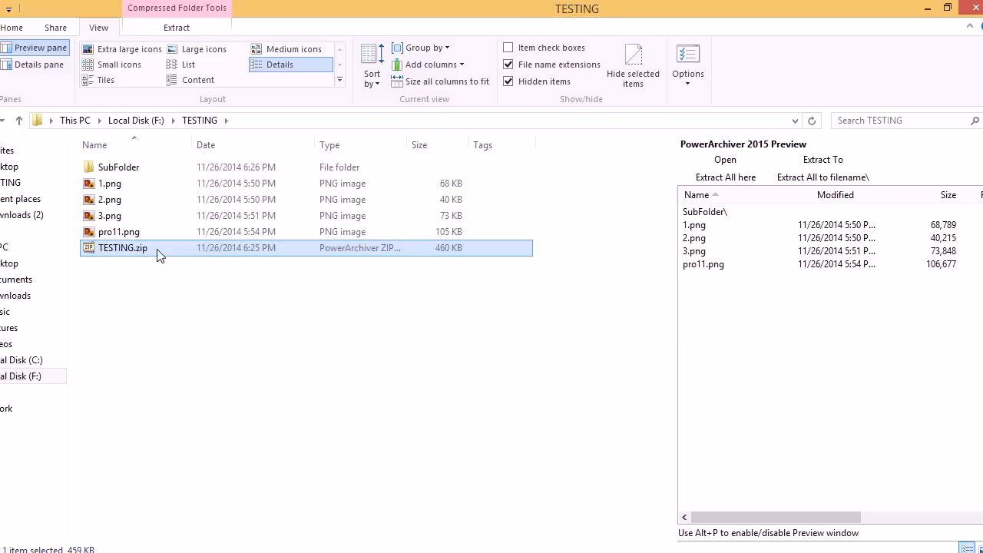
mouse_move(750, 164)
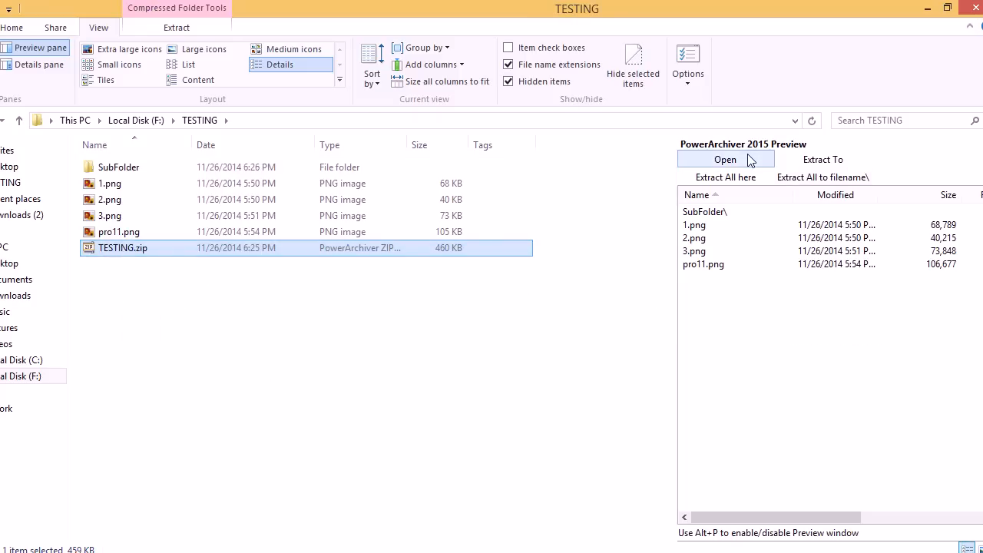
mouse_move(733, 248)
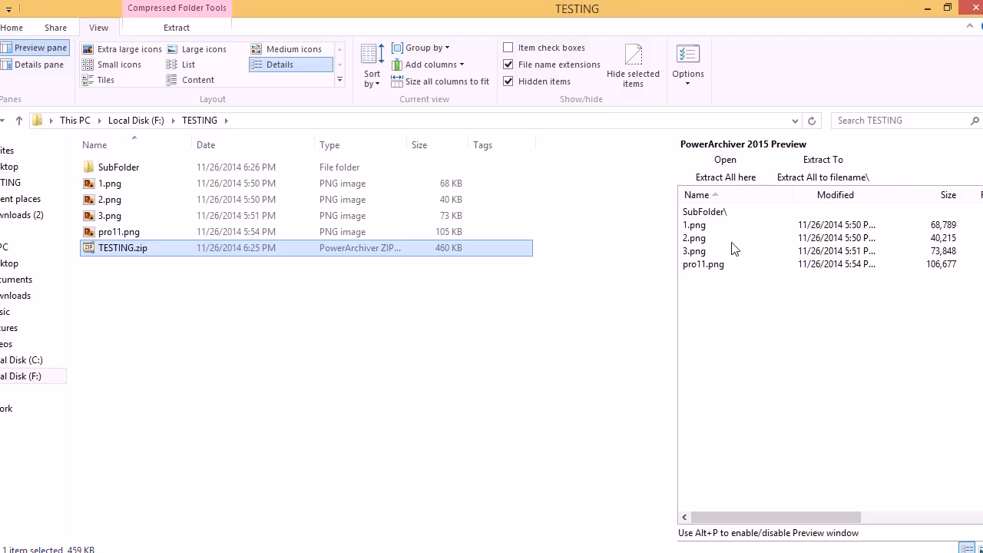
mouse_move(730, 159)
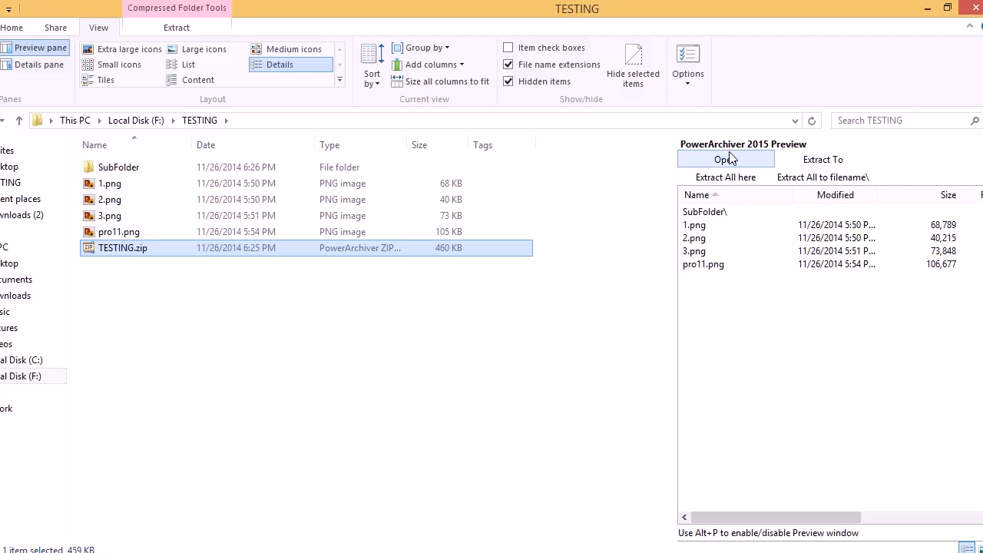
mouse_move(726, 162)
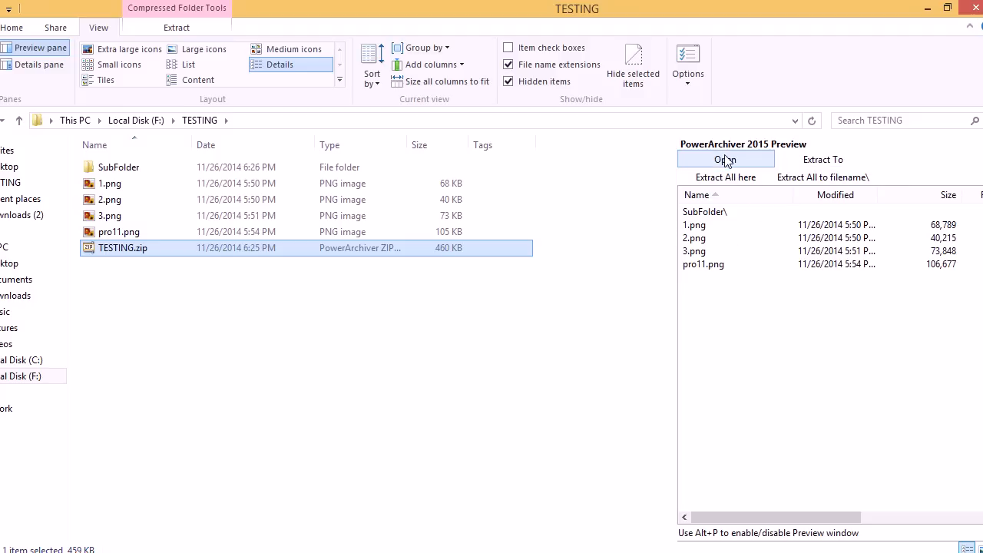
mouse_move(542, 260)
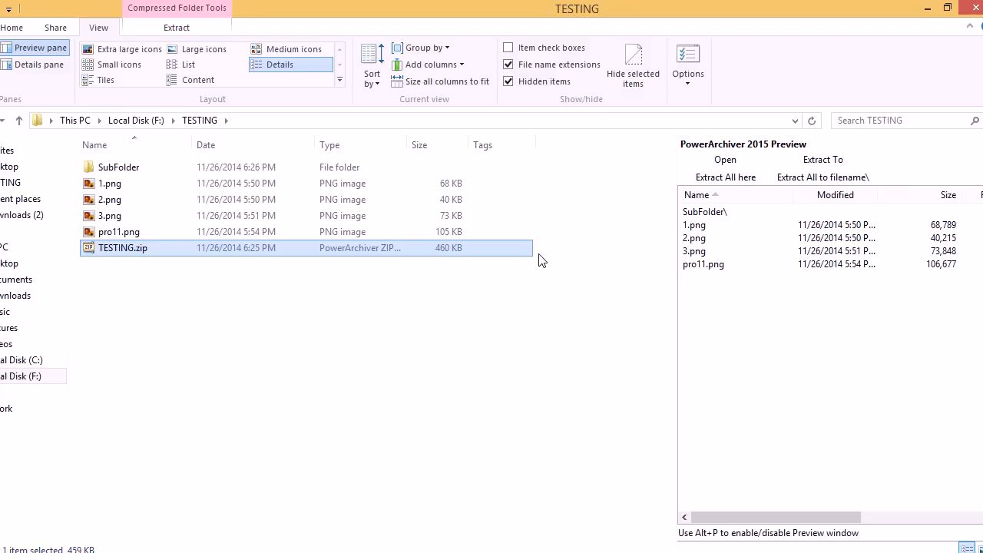
mouse_move(541, 275)
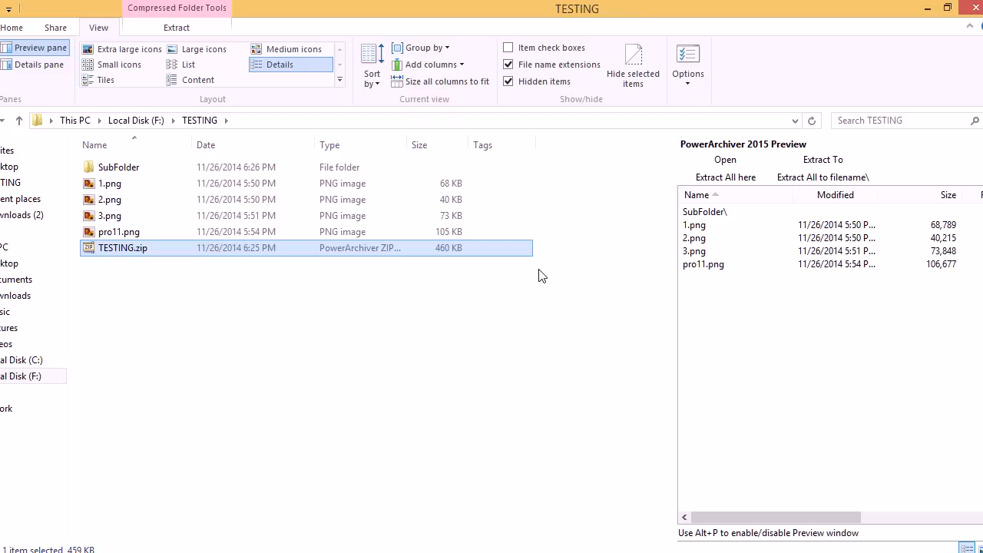
mouse_move(534, 303)
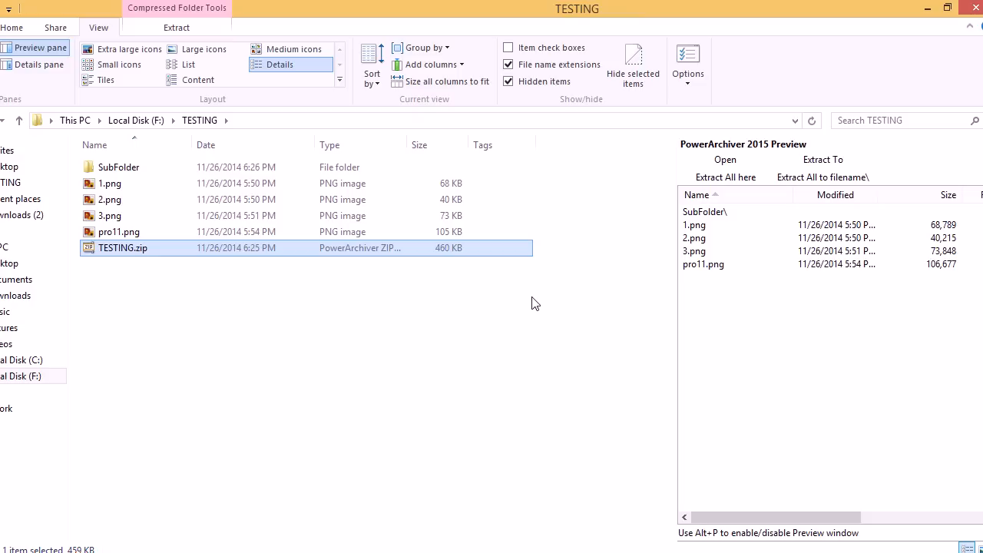
mouse_move(540, 318)
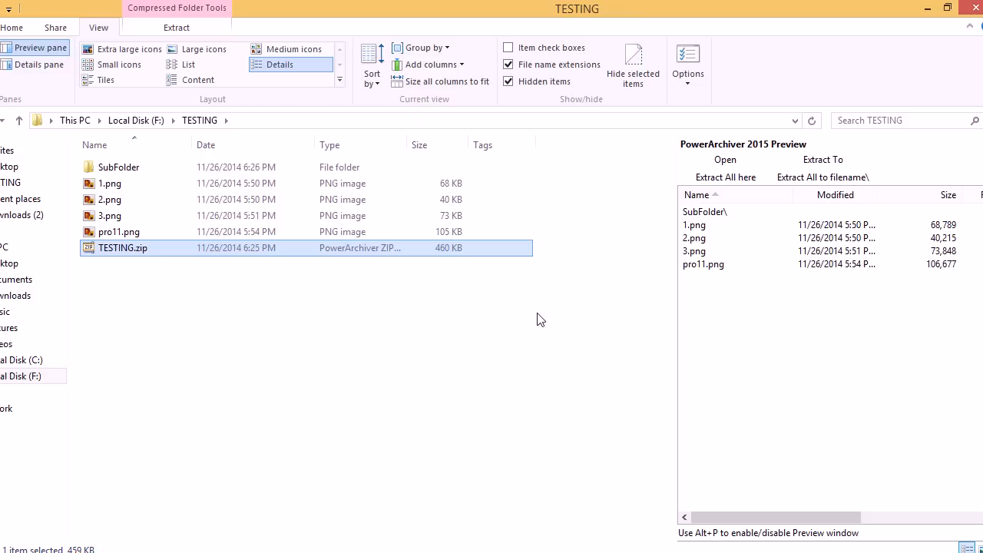
mouse_move(557, 330)
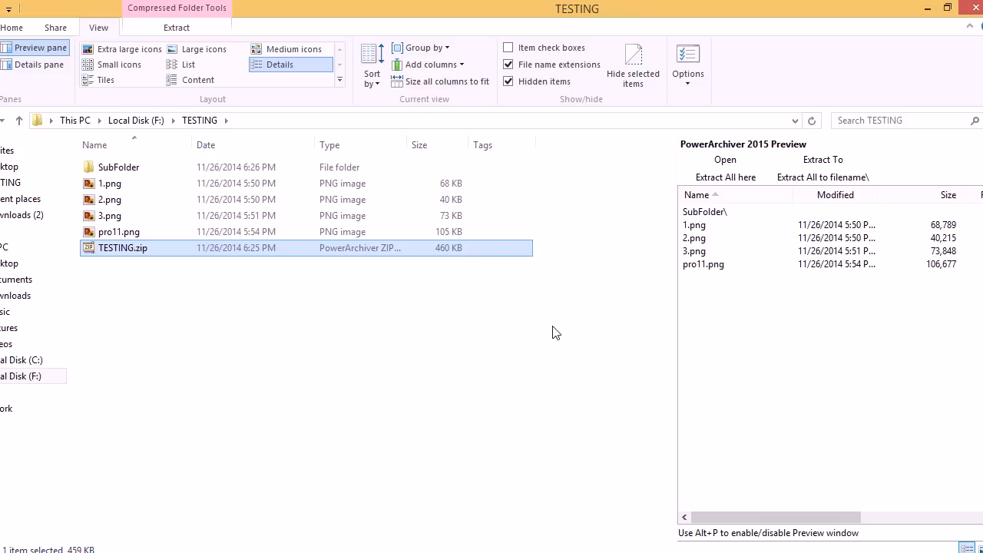
mouse_move(526, 400)
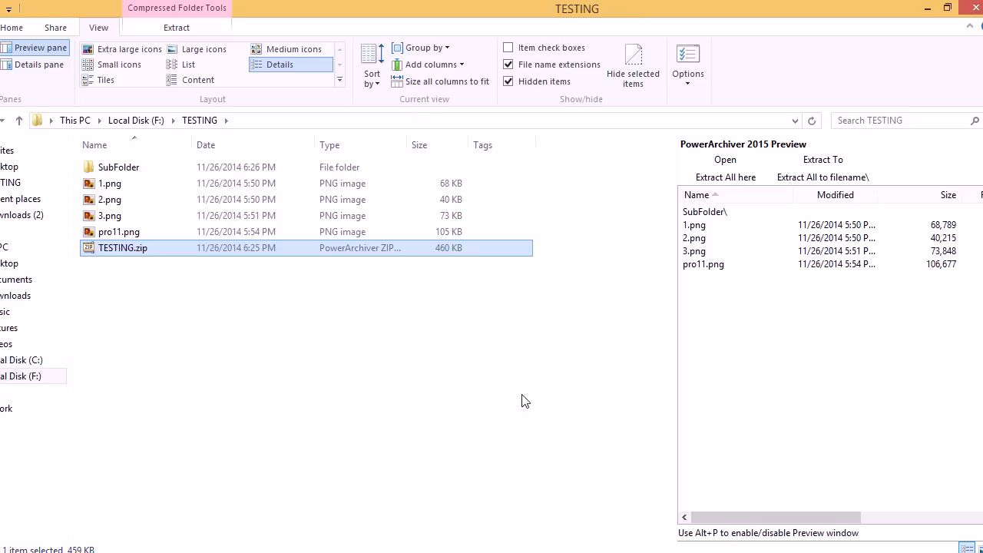